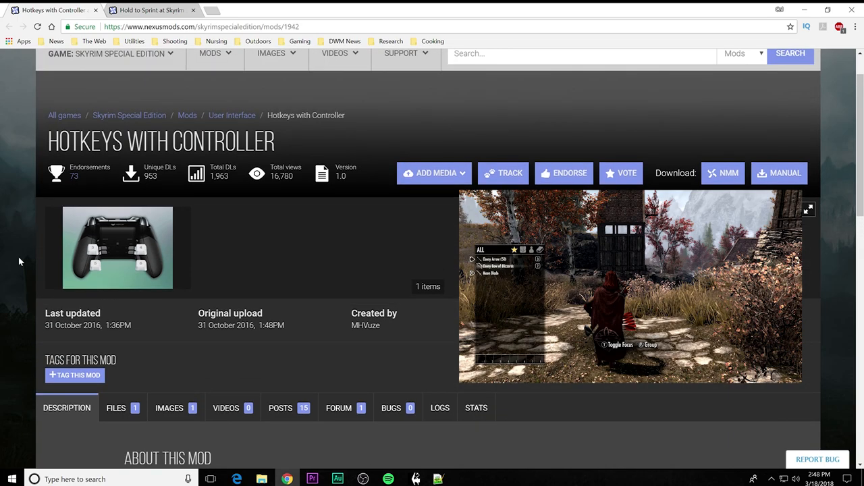
Step: Bring the WinRAR window with the HotkeyController and Hold to Sprint archives to the front
left_click(148, 9)
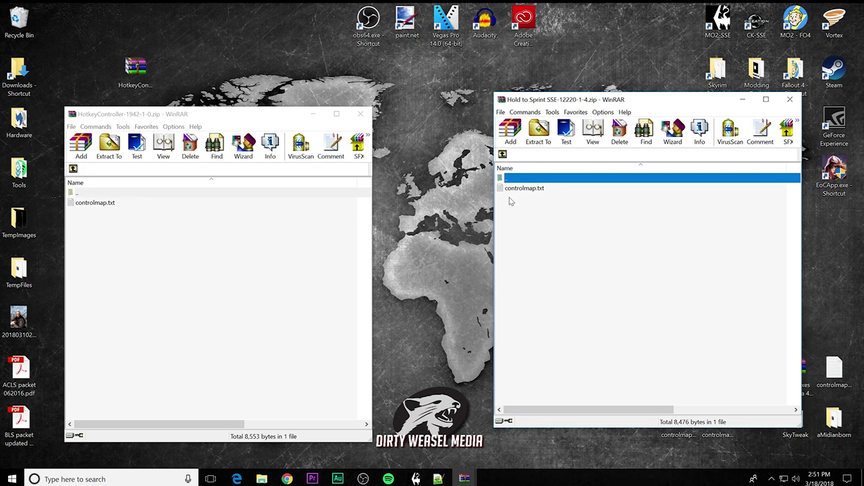
mouse_move(432, 123)
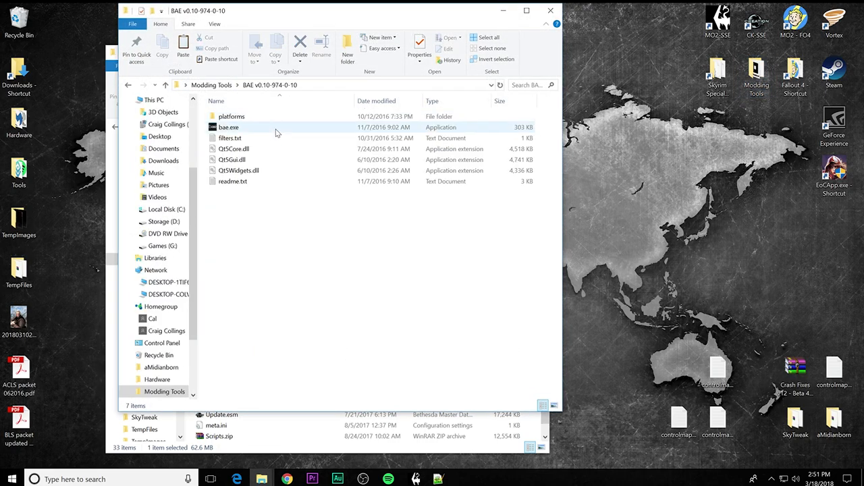
double_click(228, 127)
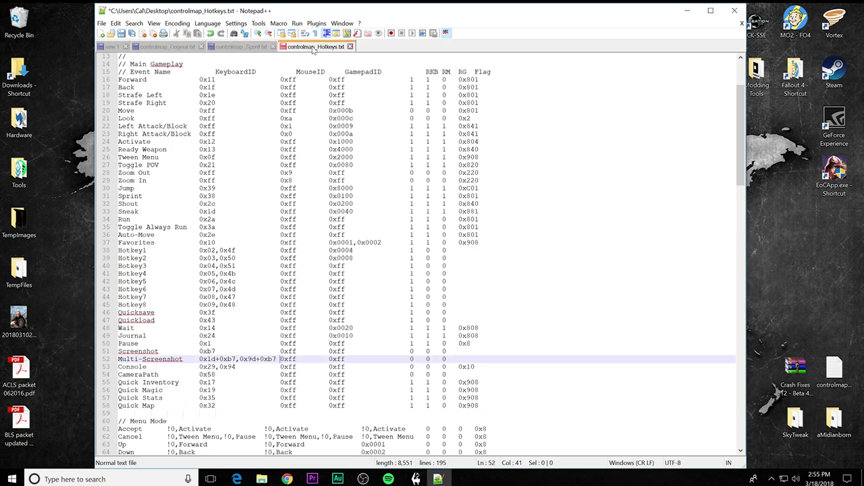
mouse_move(240, 46)
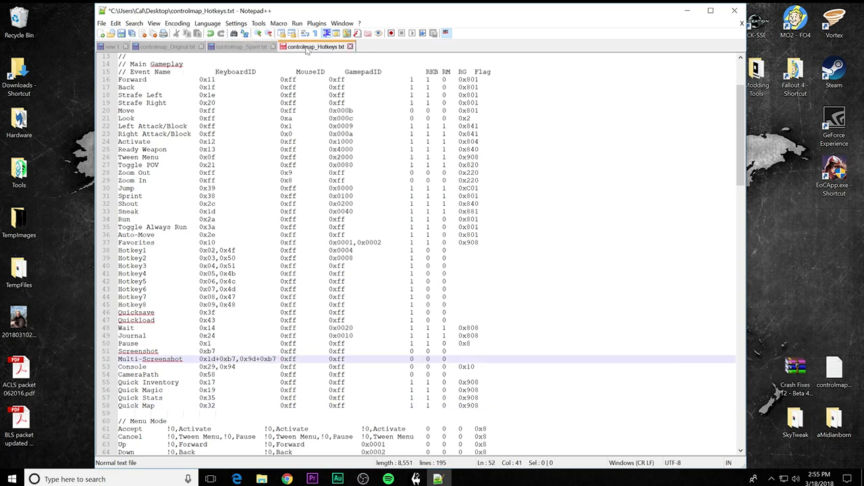
Step: Compare controlmap_Original against controlmap_Sprint, flipping between the two tabs
left_click(167, 46)
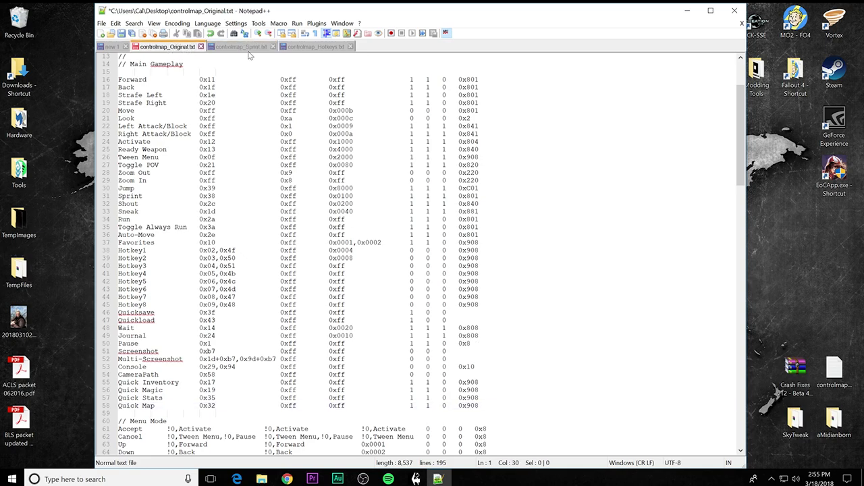
left_click(240, 46)
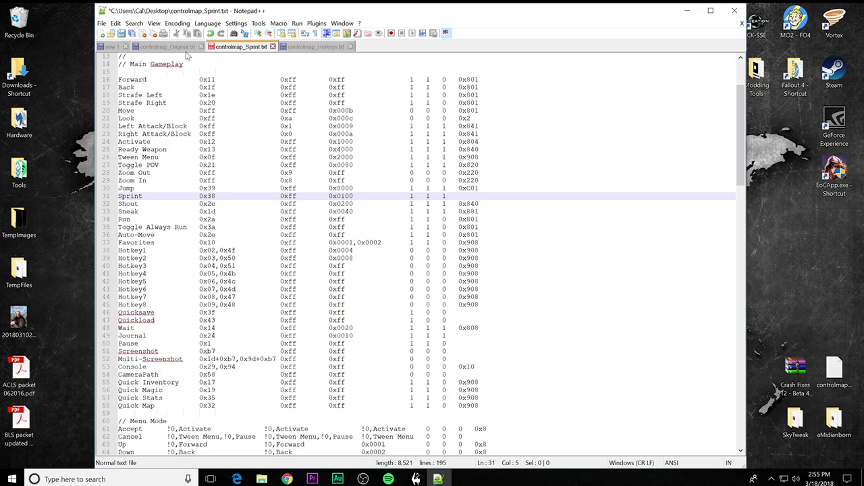
left_click(167, 46)
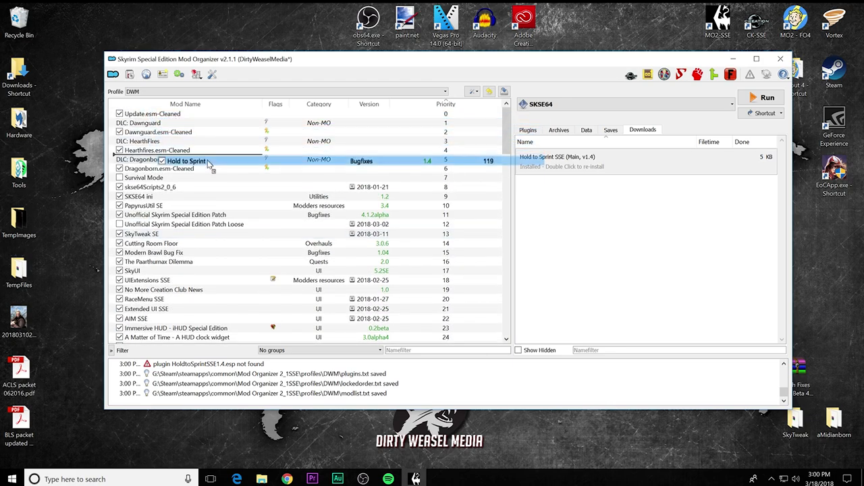
Step: Bring up the context menu for the Hold to Sprint mod in the left pane
right_click(162, 214)
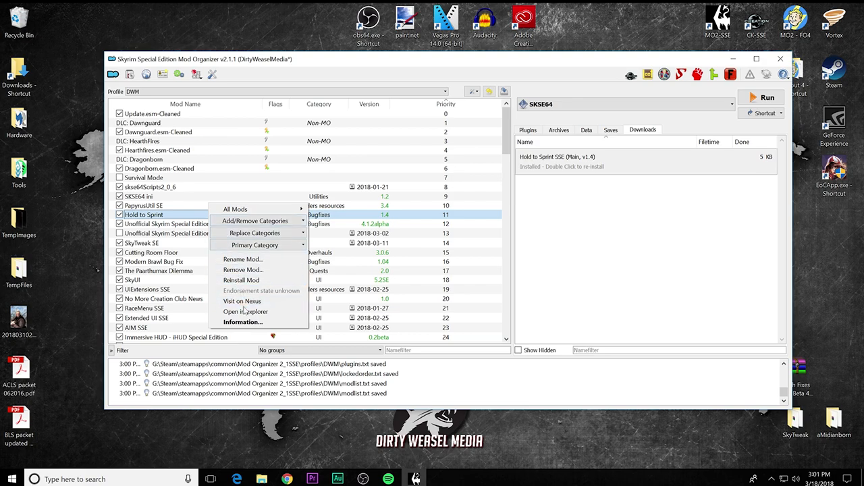
left_click(246, 312)
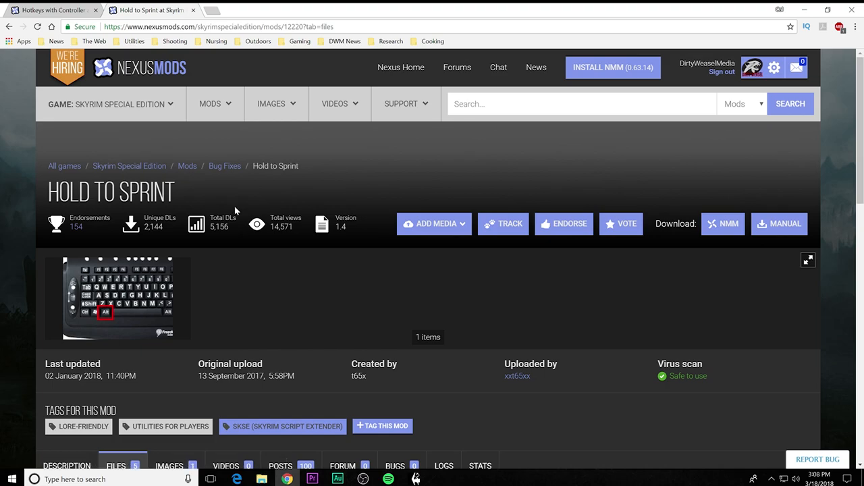
Step: Scroll the Hold to Sprint Nexus page down to the Main Files section
scroll("down", 3)
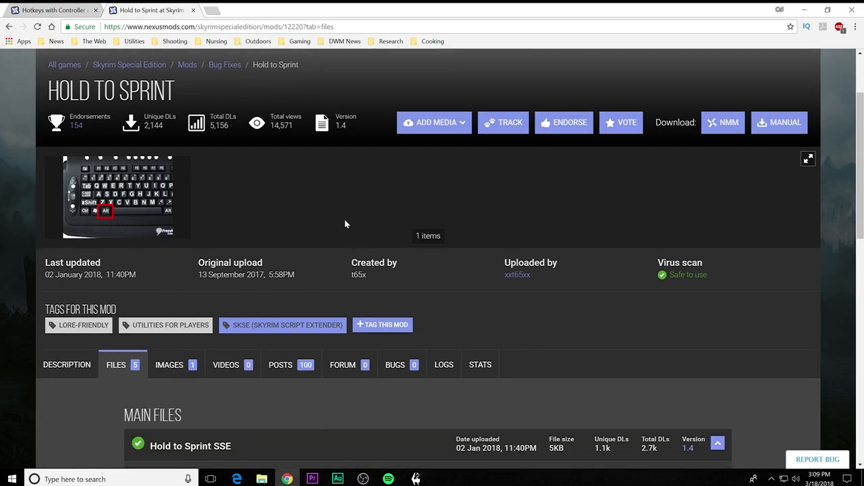